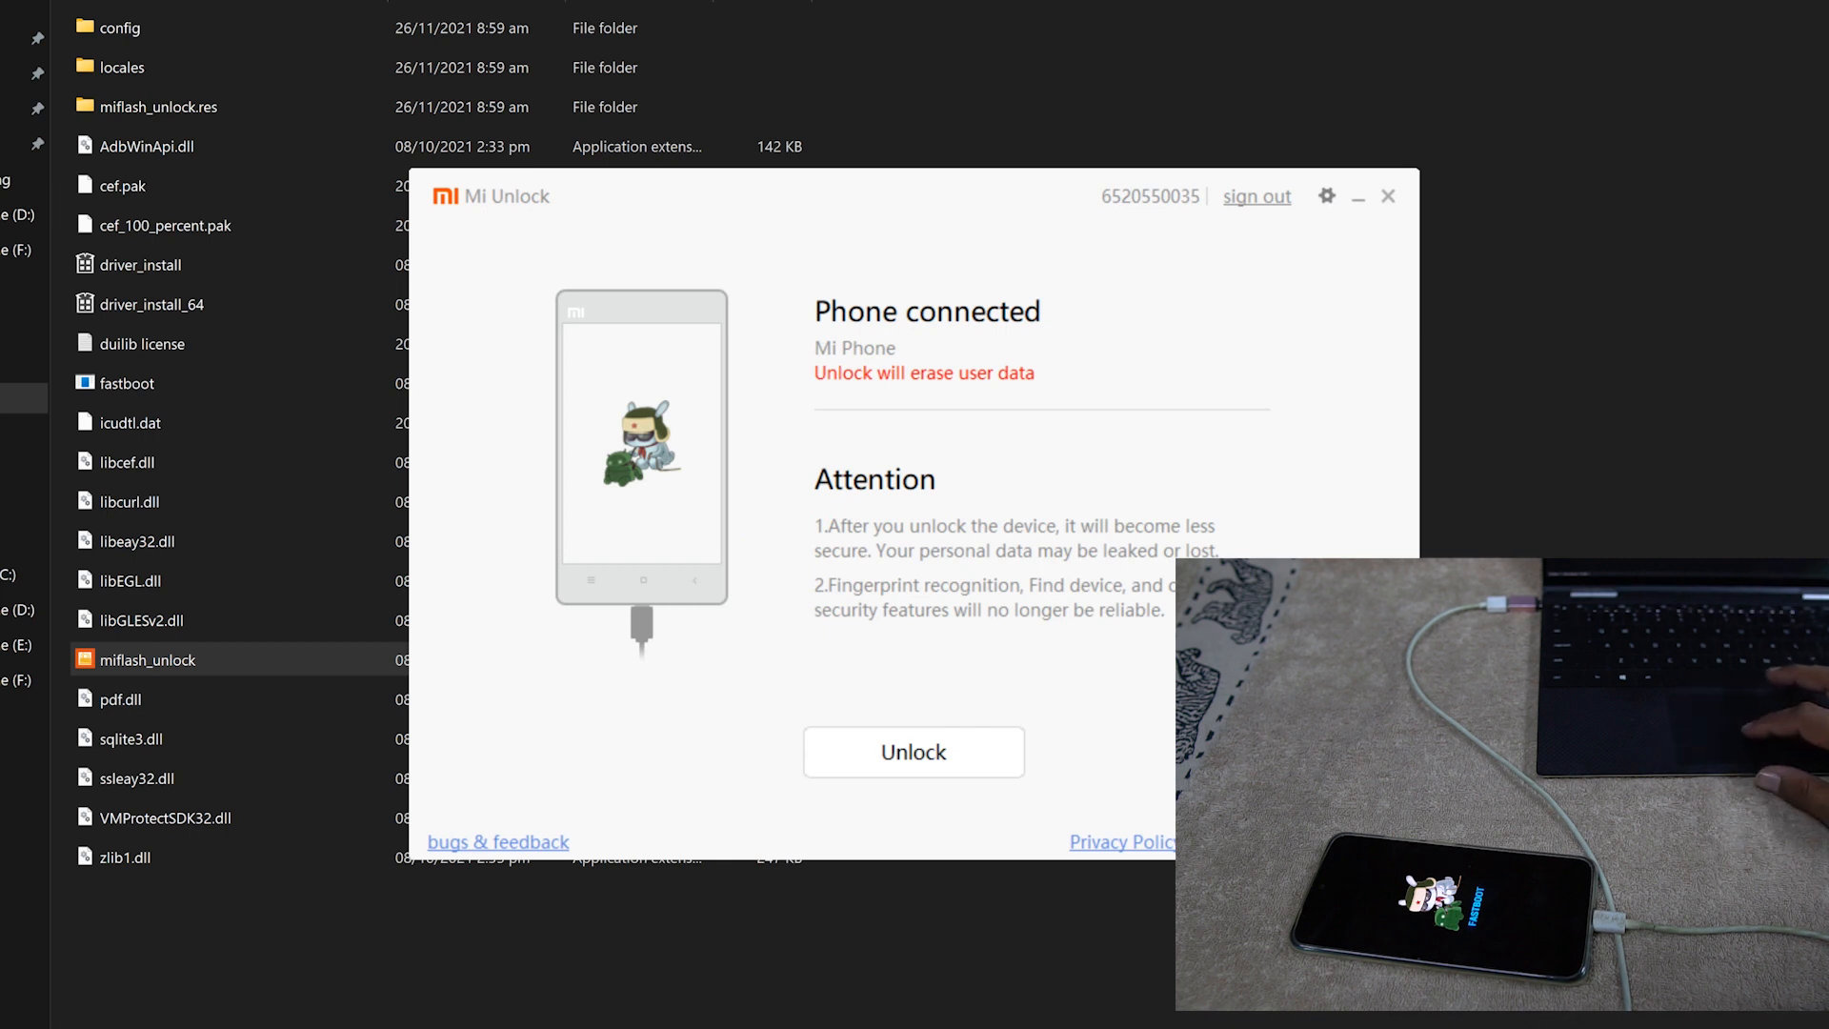
Step: Start the bootloader unlock, accepting both 'Unlock anyway' risk warnings so verification begins at 10%
{"action": "left_click", "coordinate": [912, 751]}
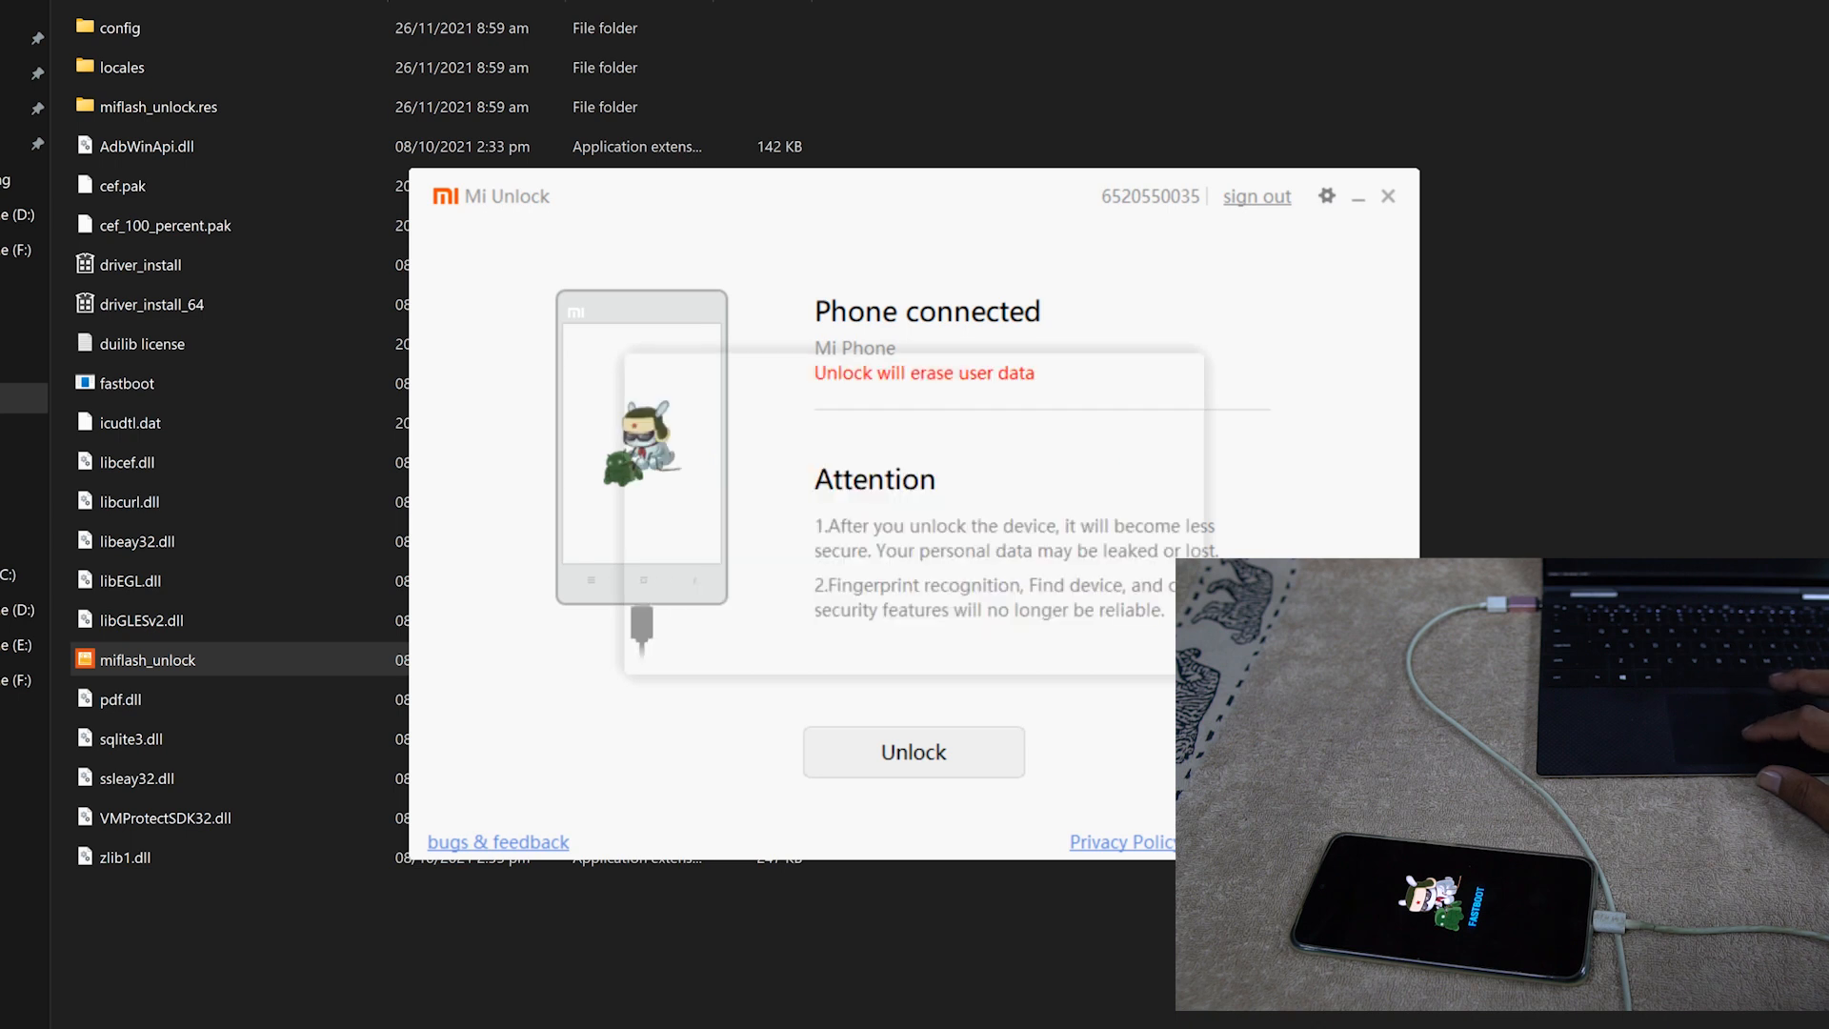
{"action": "left_click", "coordinate": [913, 750]}
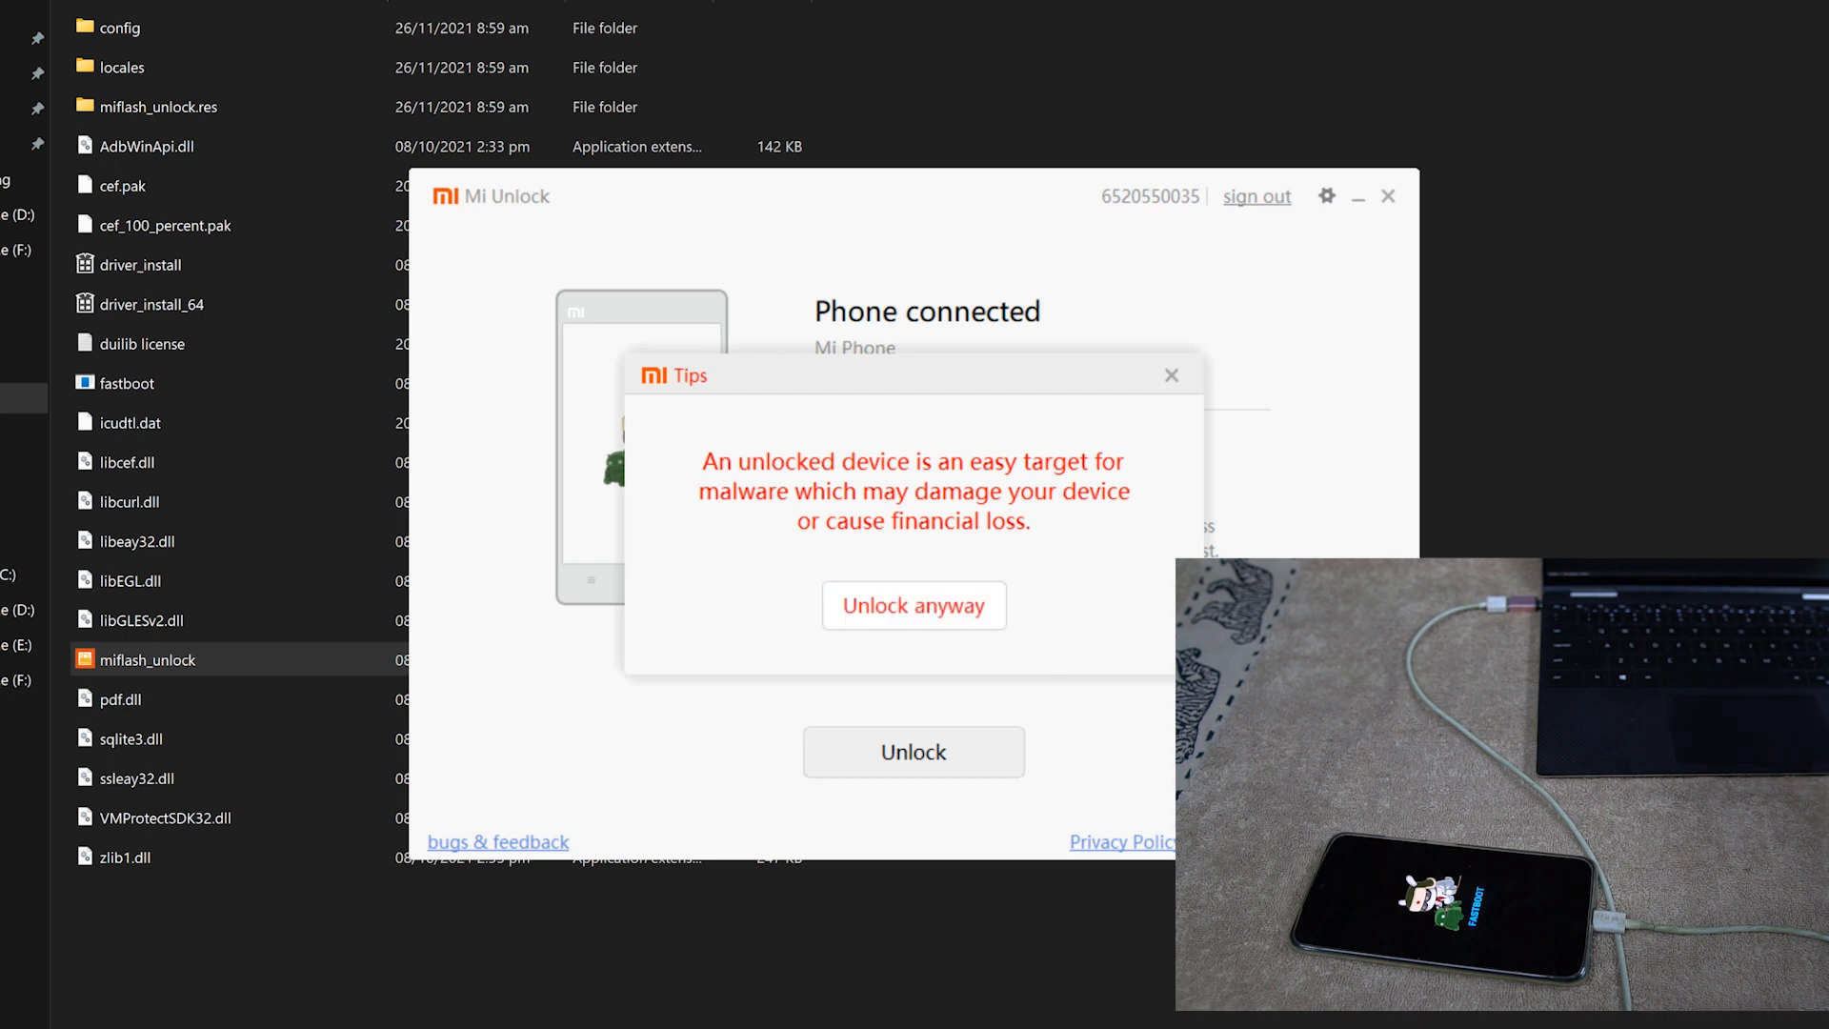
{"action": "left_click", "coordinate": [912, 606]}
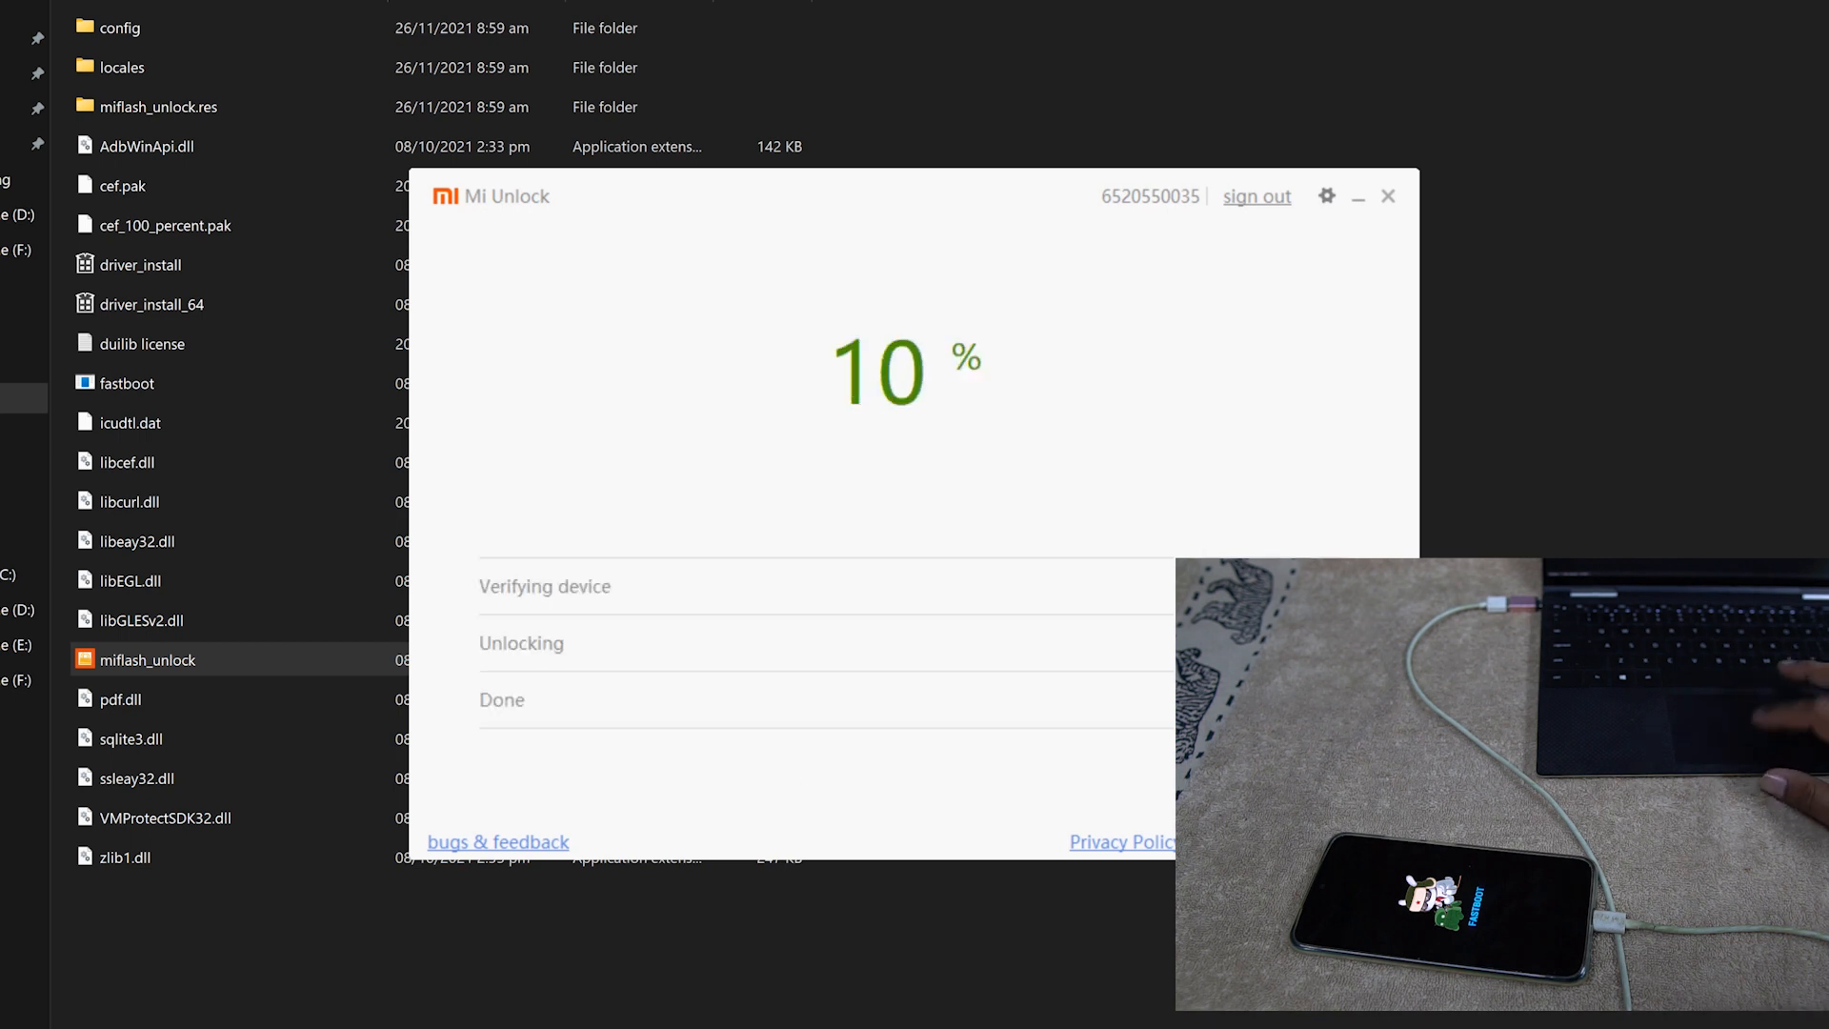